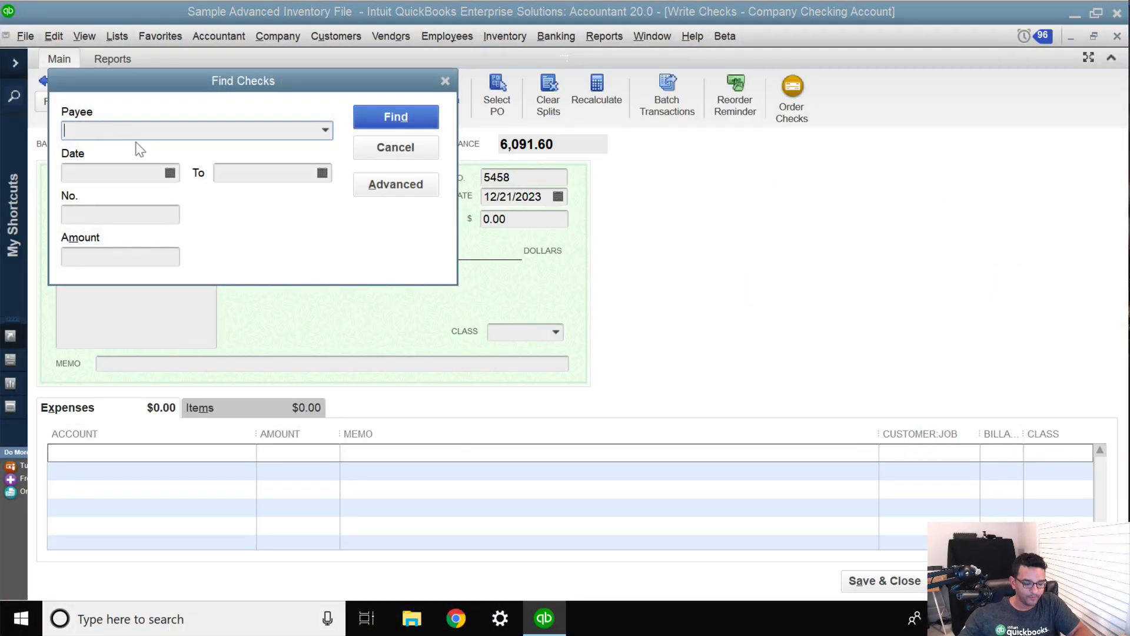
Find checks written to payee ABC CORP in the Find Checks dialog.
{"action": "type", "text": "ABC CORP"}
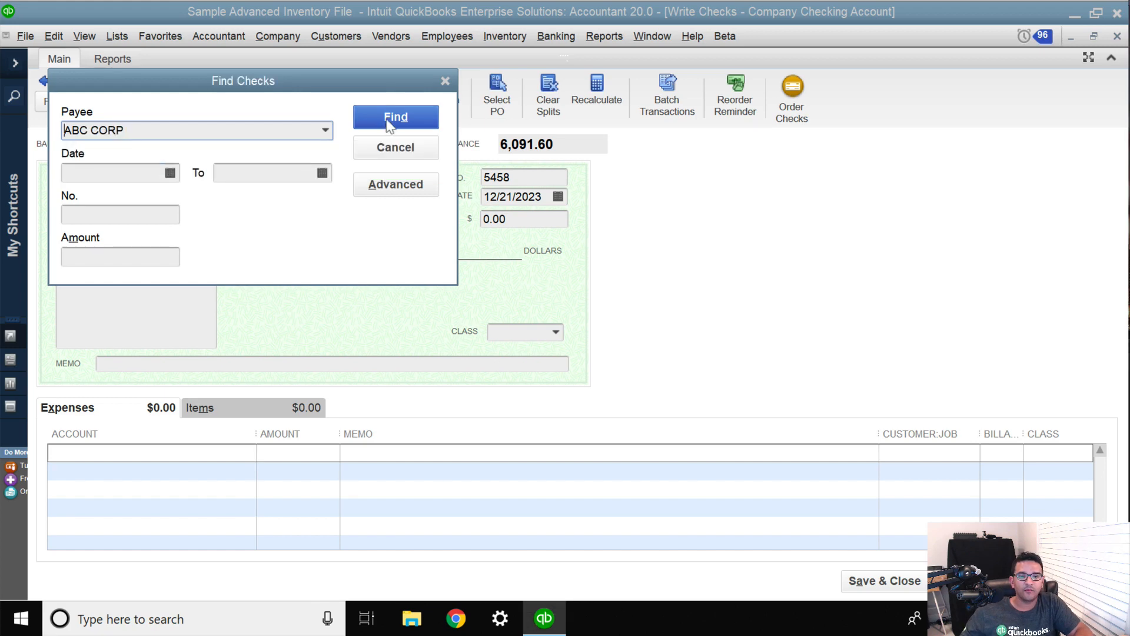
{"action": "left_click", "coordinate": [396, 117]}
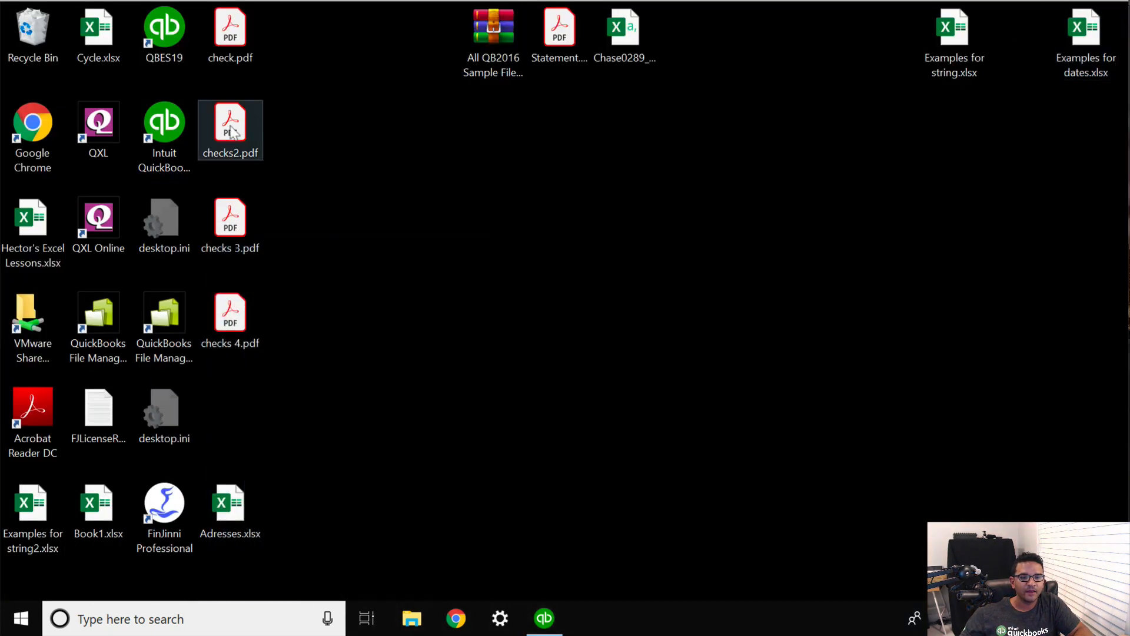
Review checks2.pdf, the $3,200.00 ABC CORP check with four expense memo lines, in Acrobat Reader.
{"action": "double_click", "coordinate": [230, 123]}
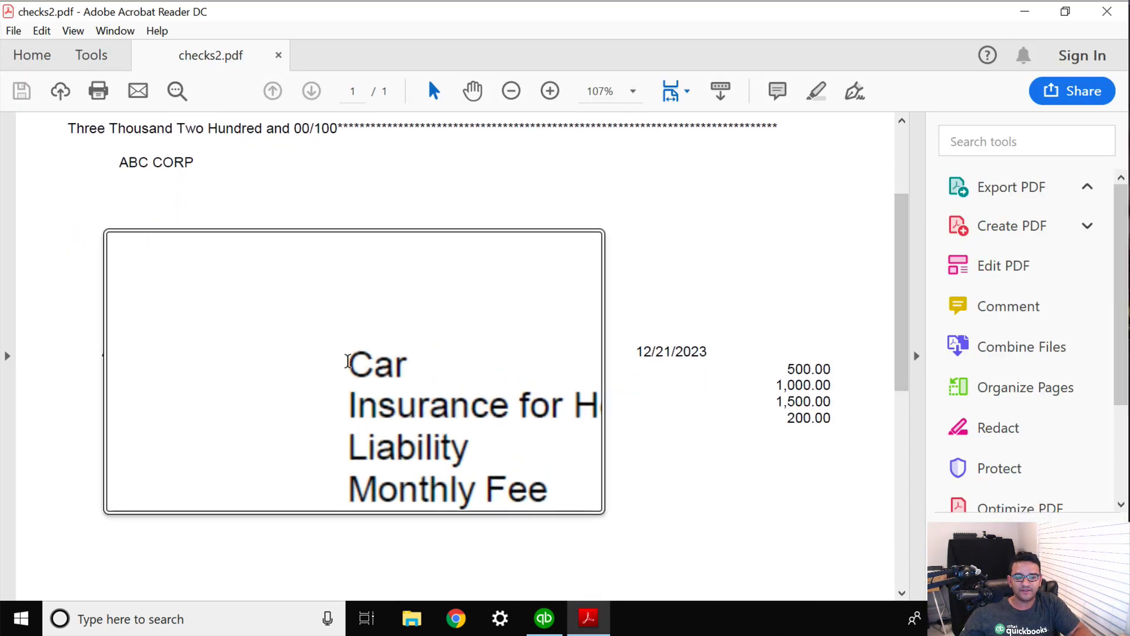
{"action": "left_click", "coordinate": [1010, 188]}
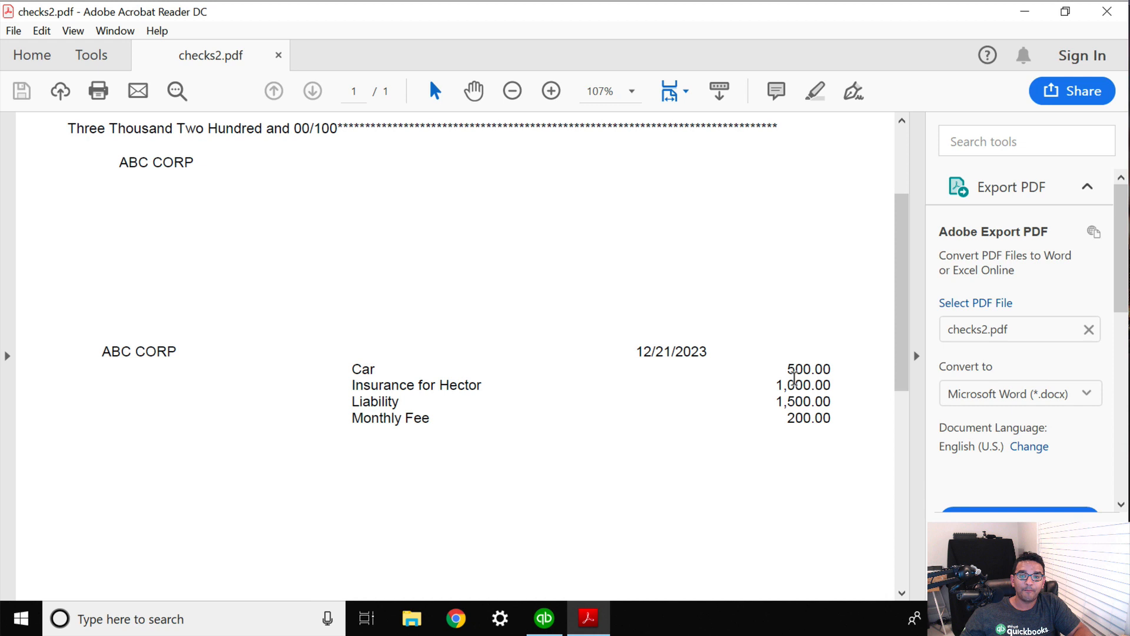
{"action": "scroll", "scroll_direction": "up", "scroll_amount": 3}
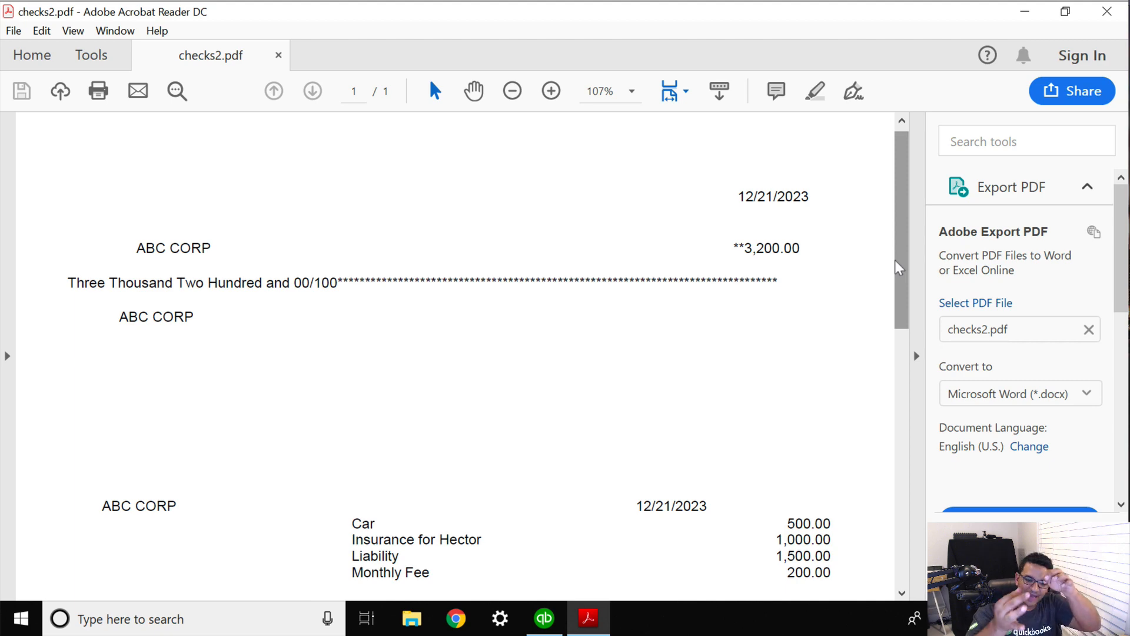
{"action": "scroll", "scroll_direction": "down", "scroll_amount": 3}
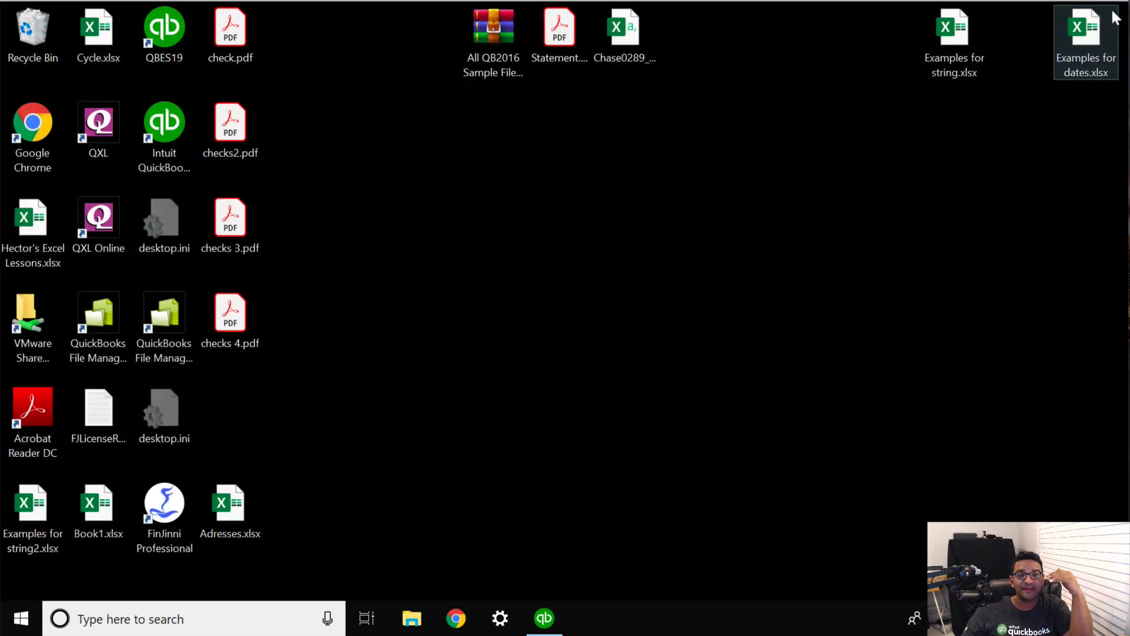
Return to QuickBooks and open the $650.00 ABC CORP bill paid by check 5447.
{"action": "left_click", "coordinate": [544, 618]}
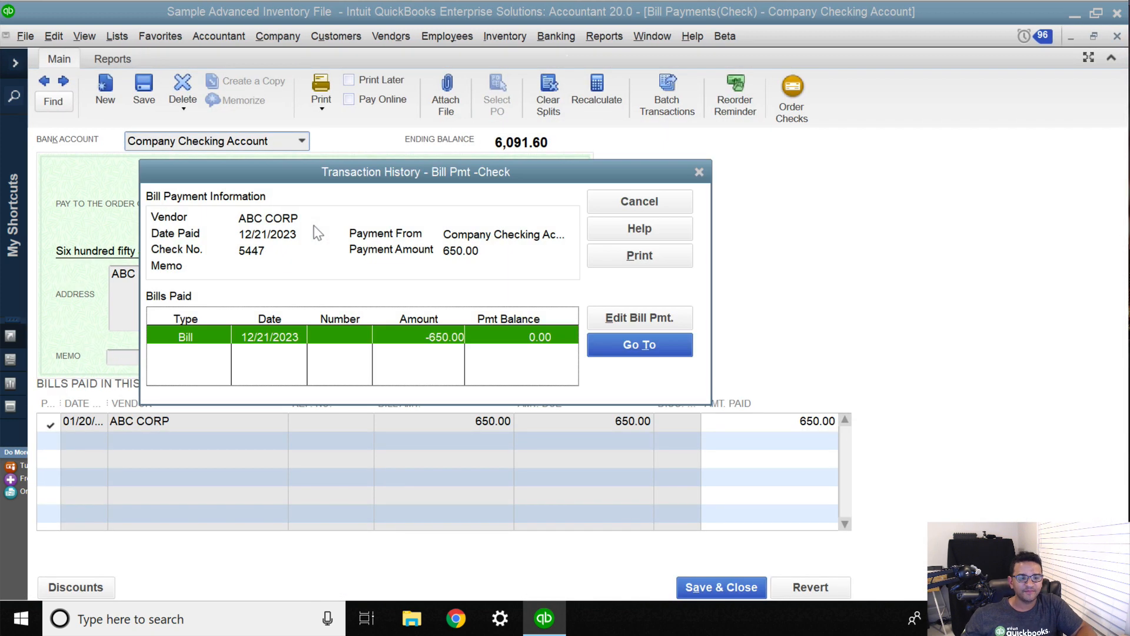
{"action": "left_click", "coordinate": [638, 345]}
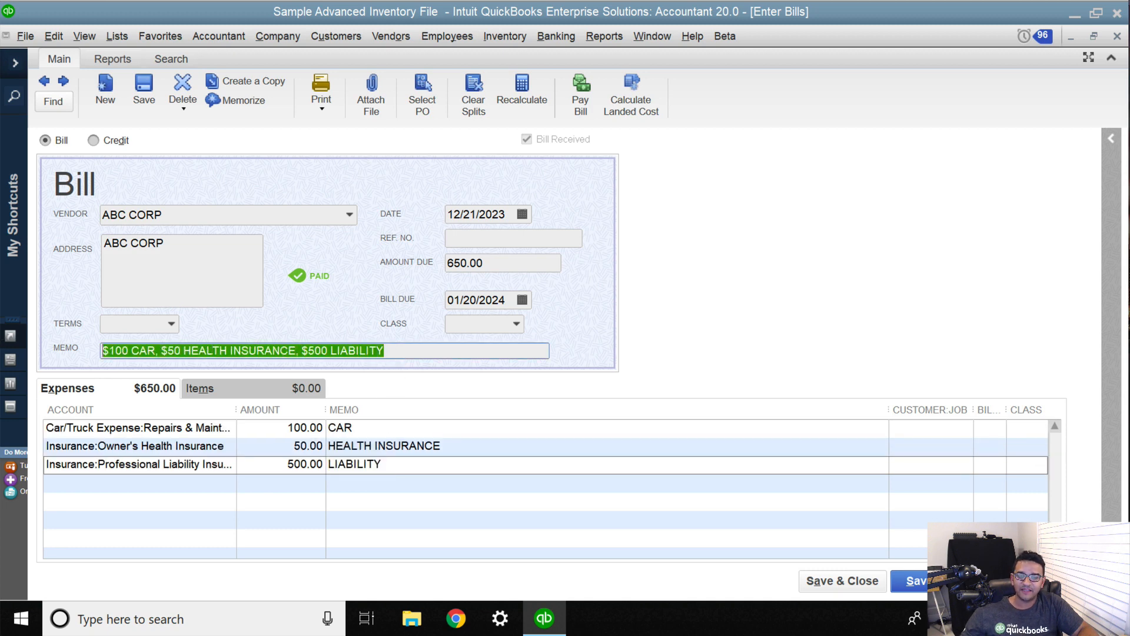
{"action": "mouse_move", "coordinate": [10, 353]}
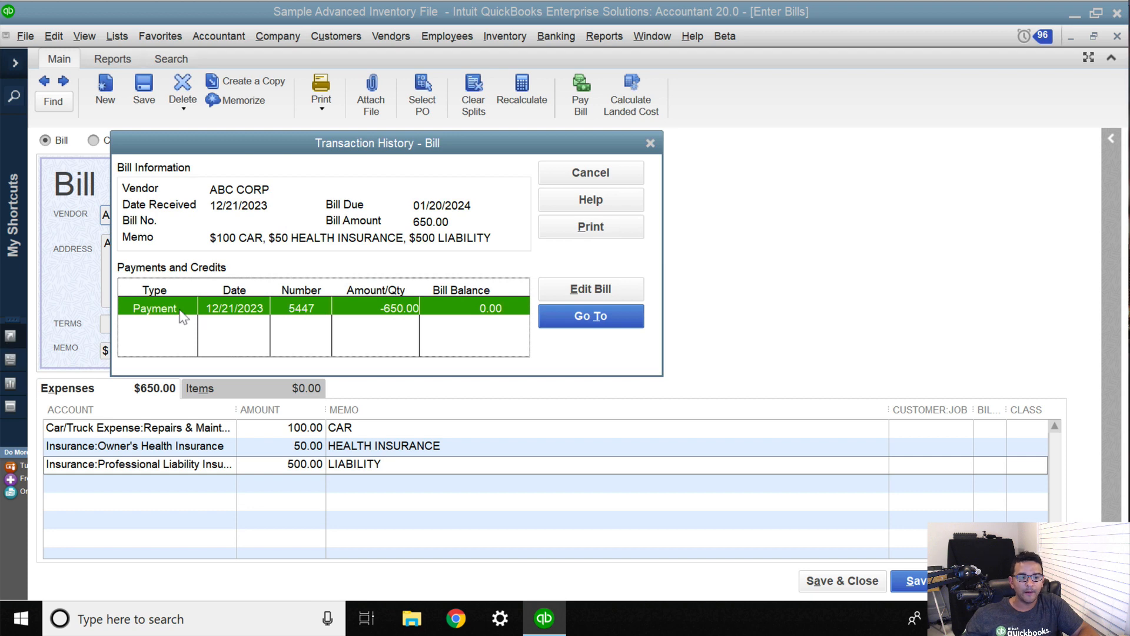
Close the bill's transaction history and copy its car, health insurance and liability memo text.
{"action": "left_click", "coordinate": [590, 316]}
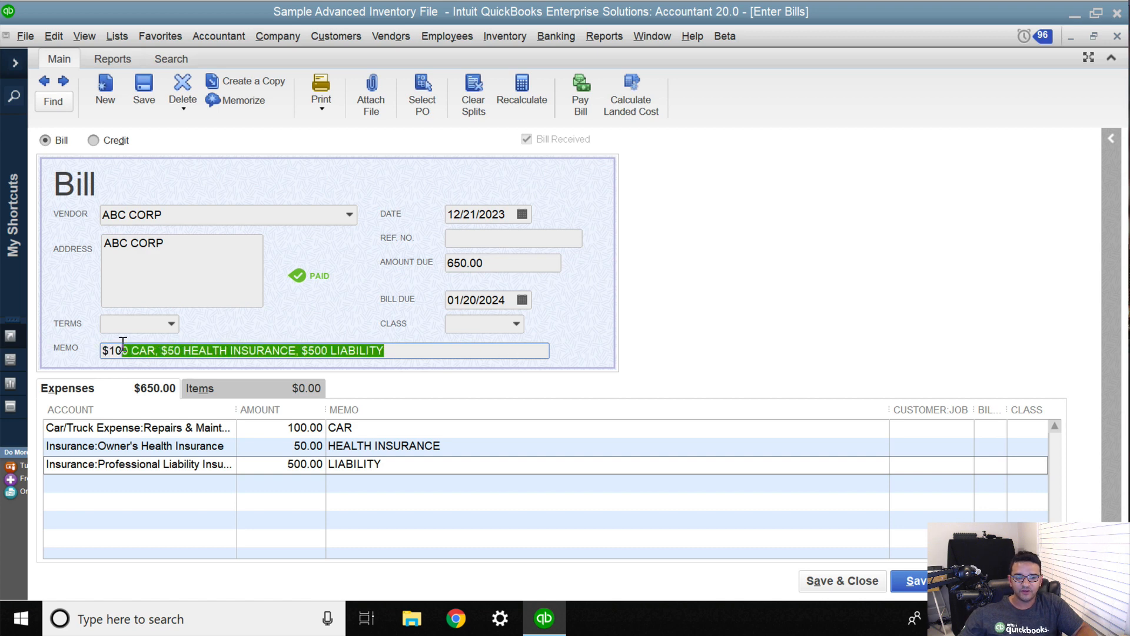
{"action": "right_click", "coordinate": [122, 351]}
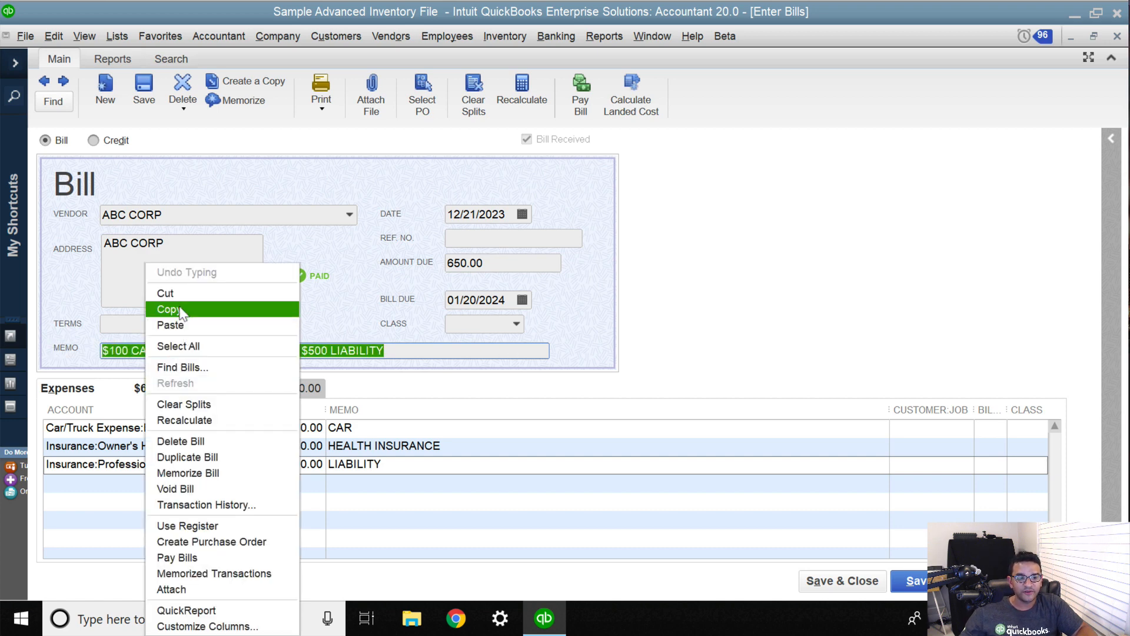
{"action": "left_click", "coordinate": [168, 310]}
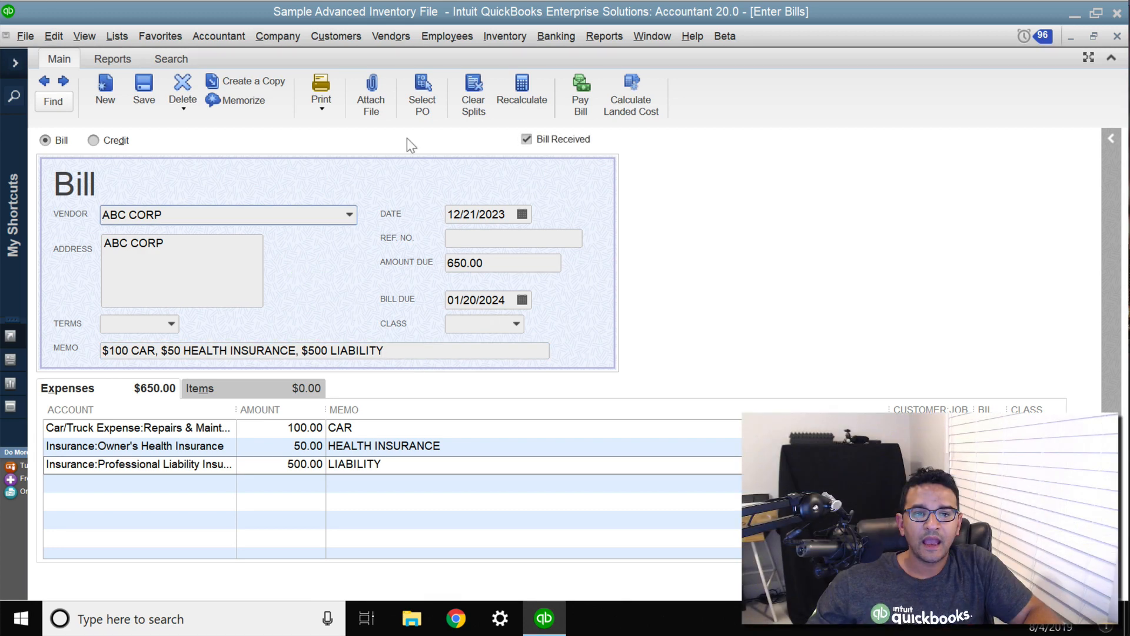
Pay the $650.00 ABC CORP bill via Pay Bills and dismiss the payment summary.
{"action": "left_click", "coordinate": [391, 36]}
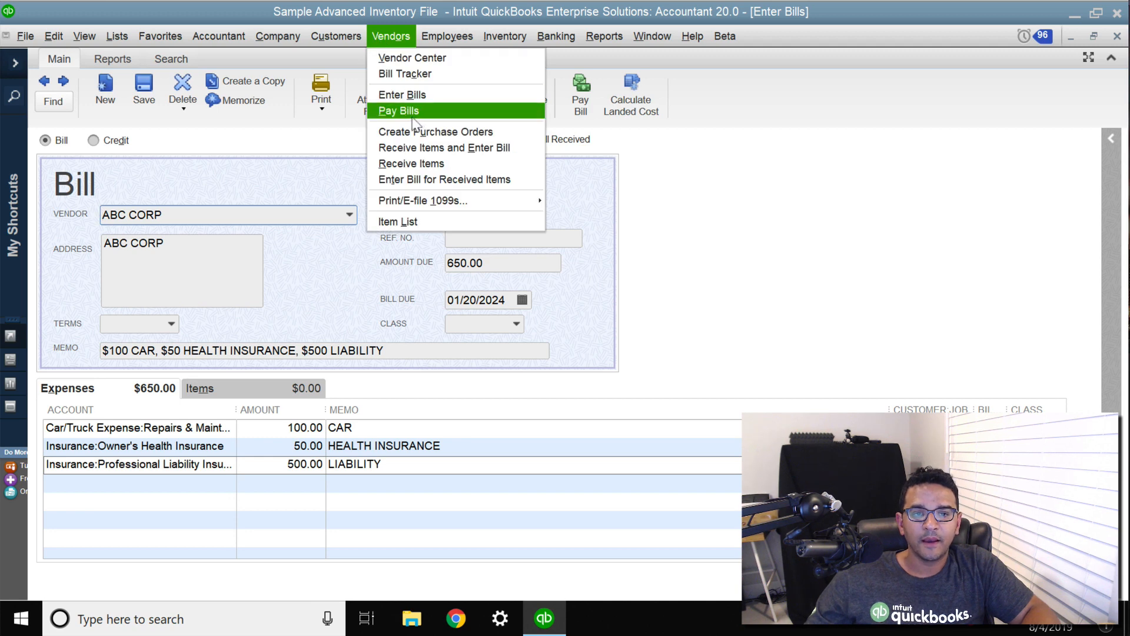
{"action": "left_click", "coordinate": [398, 111]}
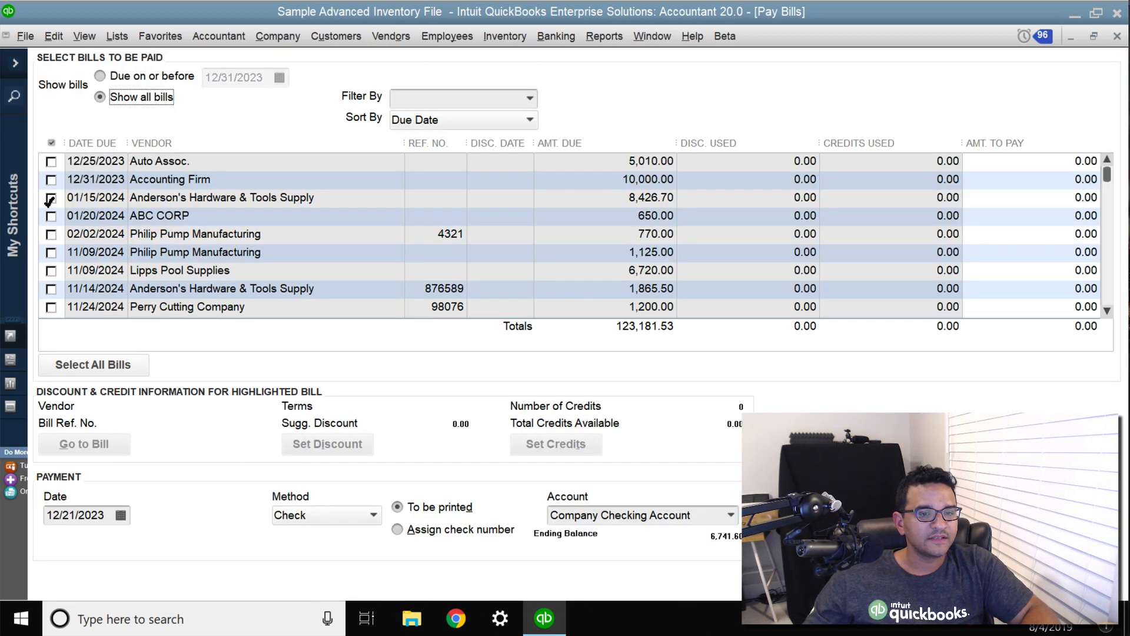
{"action": "left_click", "coordinate": [50, 216]}
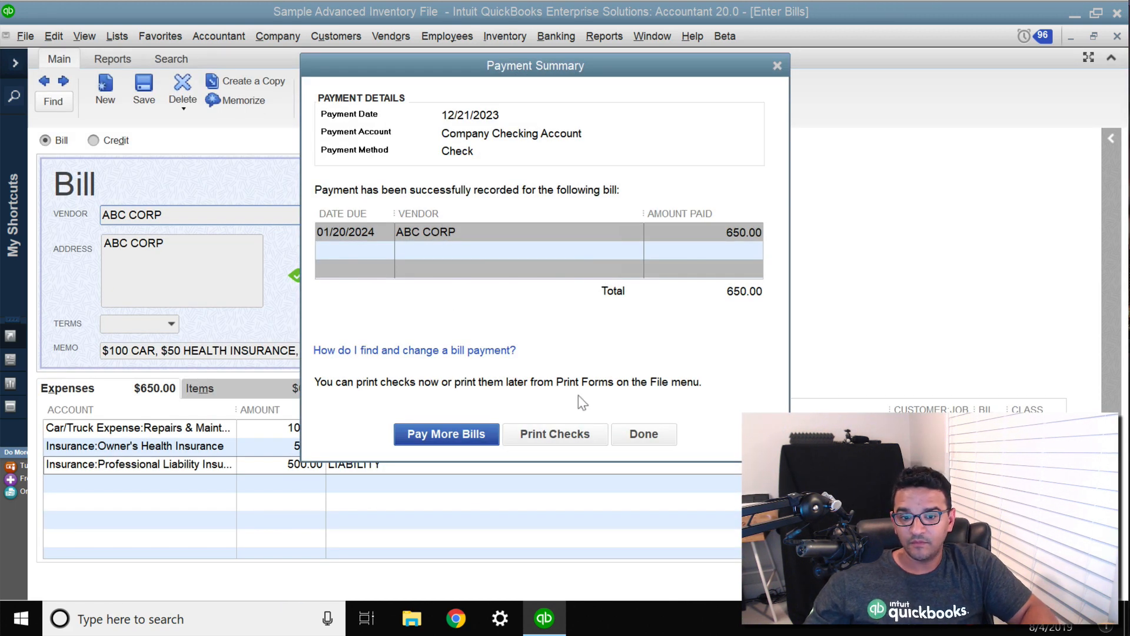
{"action": "left_click", "coordinate": [643, 433]}
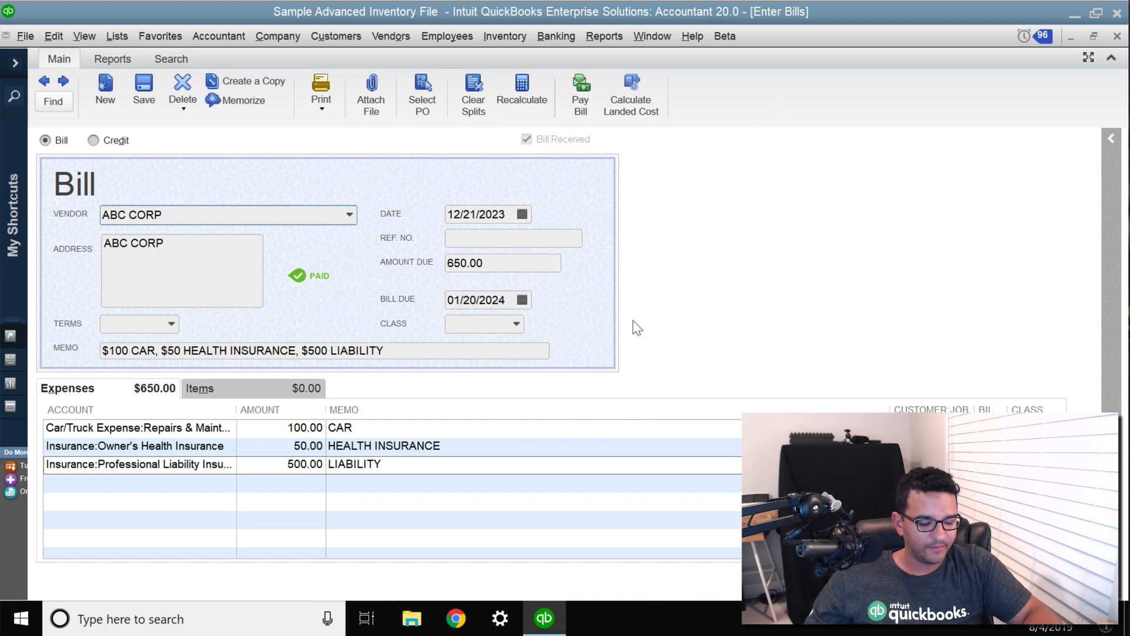
{"action": "mouse_move", "coordinate": [336, 36]}
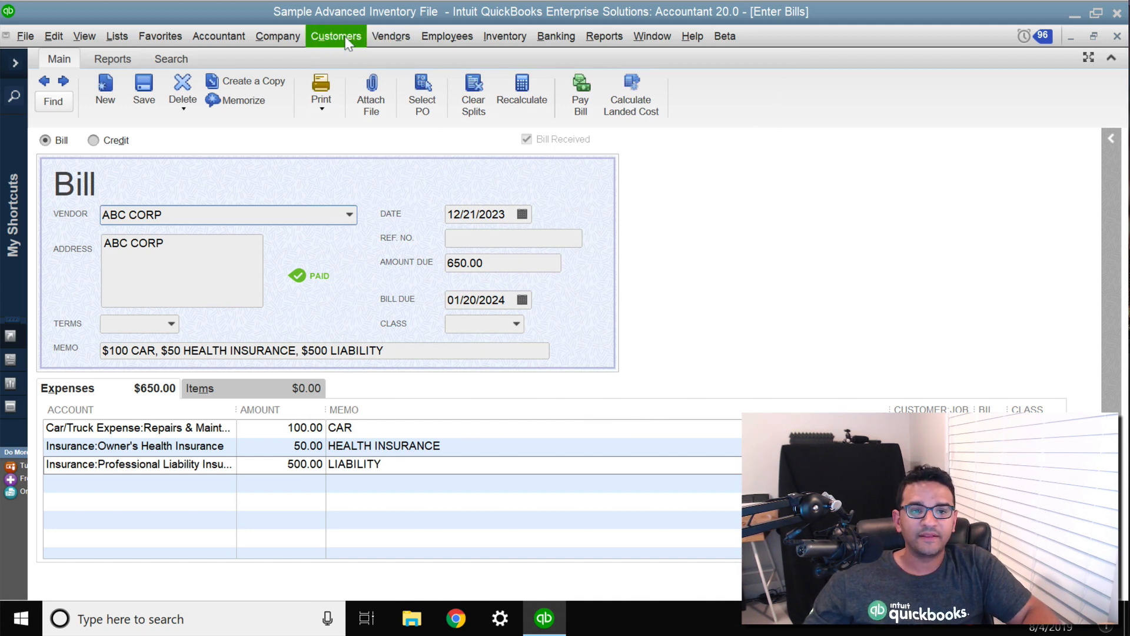
{"action": "left_click", "coordinate": [556, 35]}
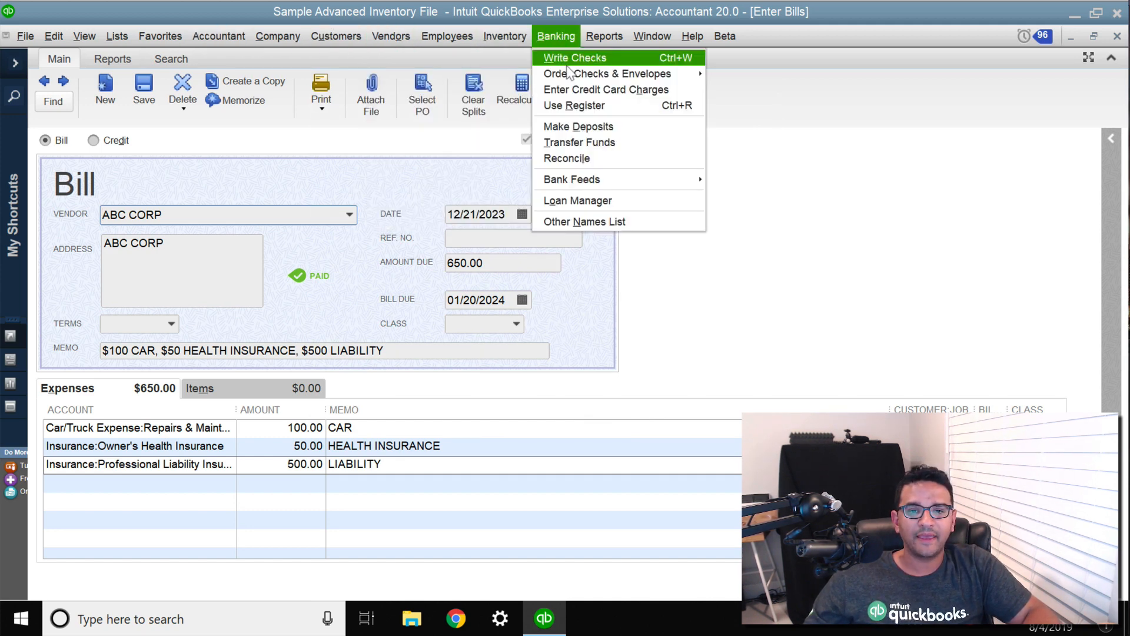
From Write Checks, find and open the $650.00 ABC CORP bill-payment check.
{"action": "left_click", "coordinate": [575, 58]}
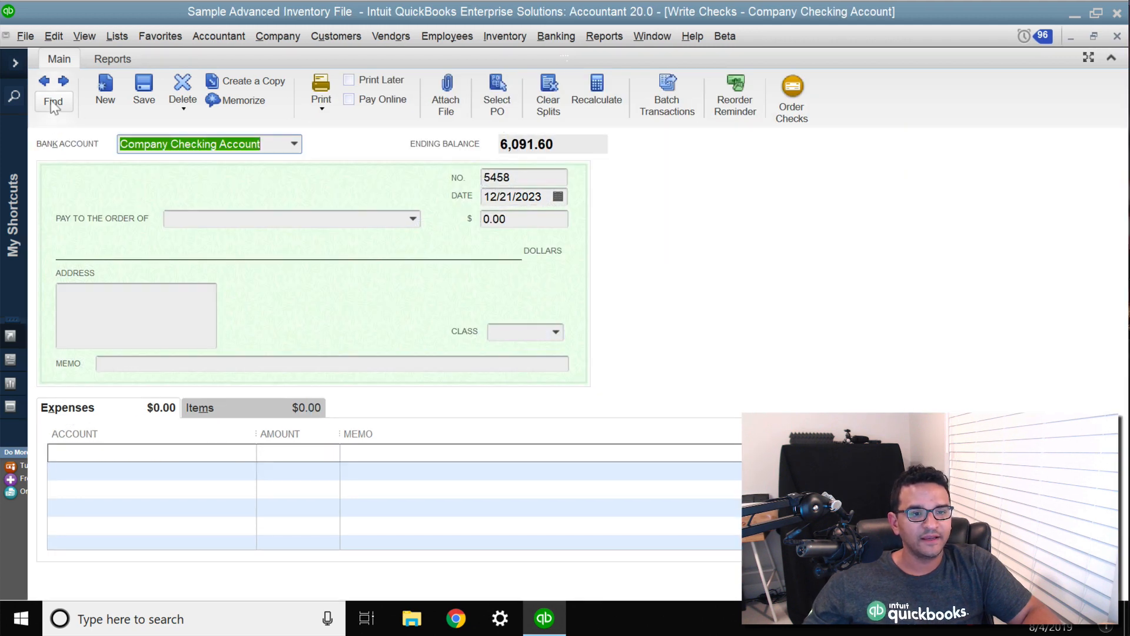
{"action": "left_click", "coordinate": [53, 101]}
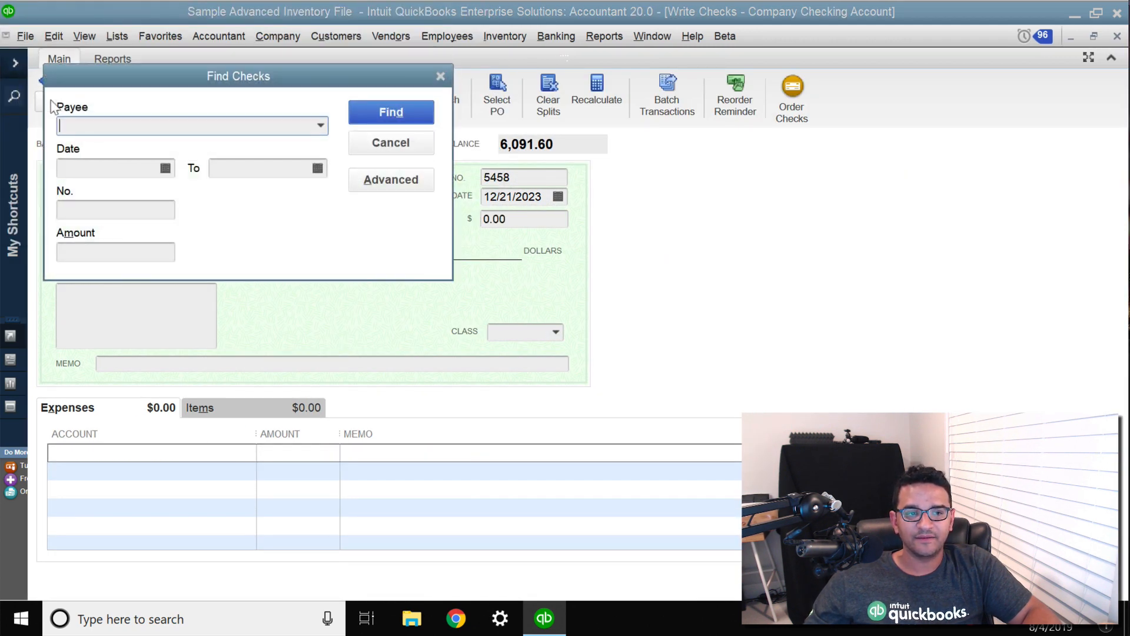
{"action": "type", "text": "ABC CORP"}
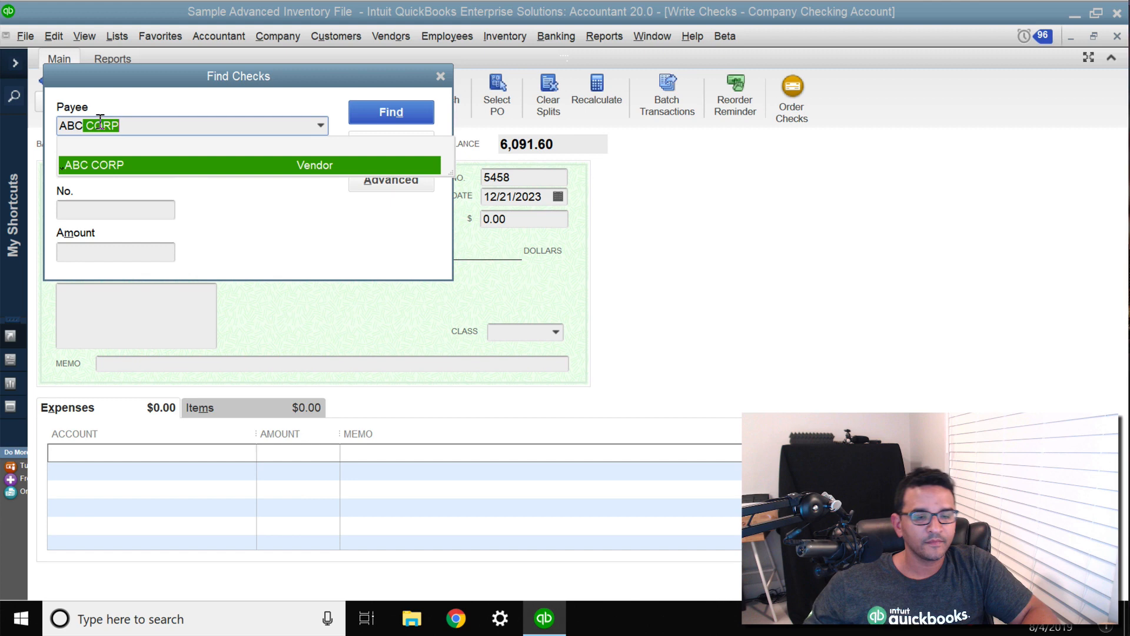
{"action": "left_click", "coordinate": [389, 112]}
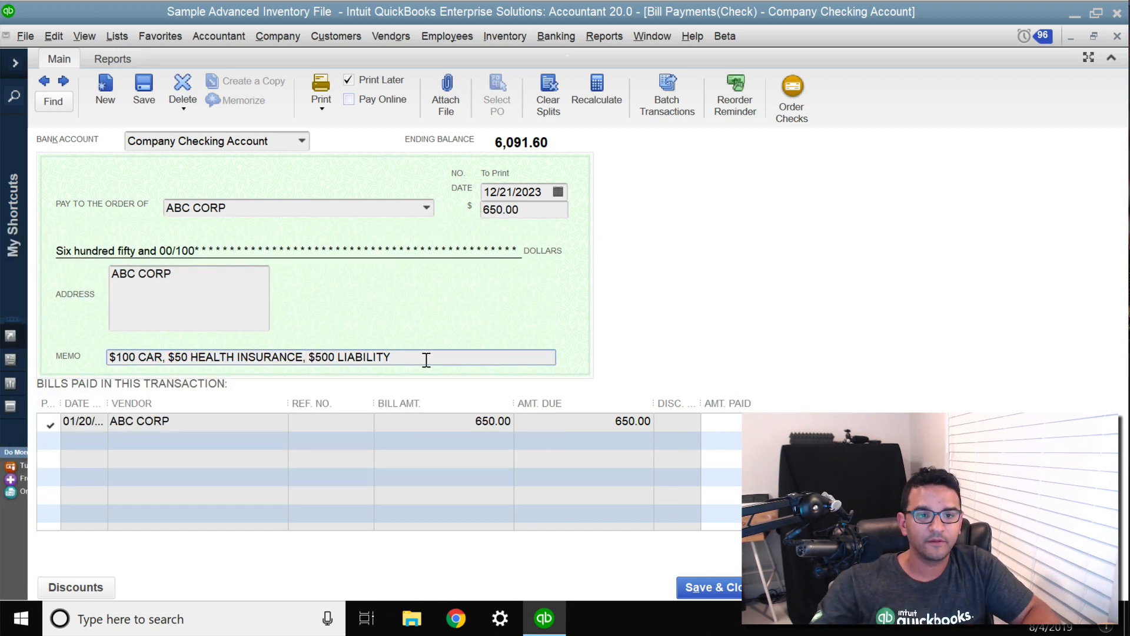
Print this single check to a PDF file, keeping its existing check number.
{"action": "left_click", "coordinate": [320, 94]}
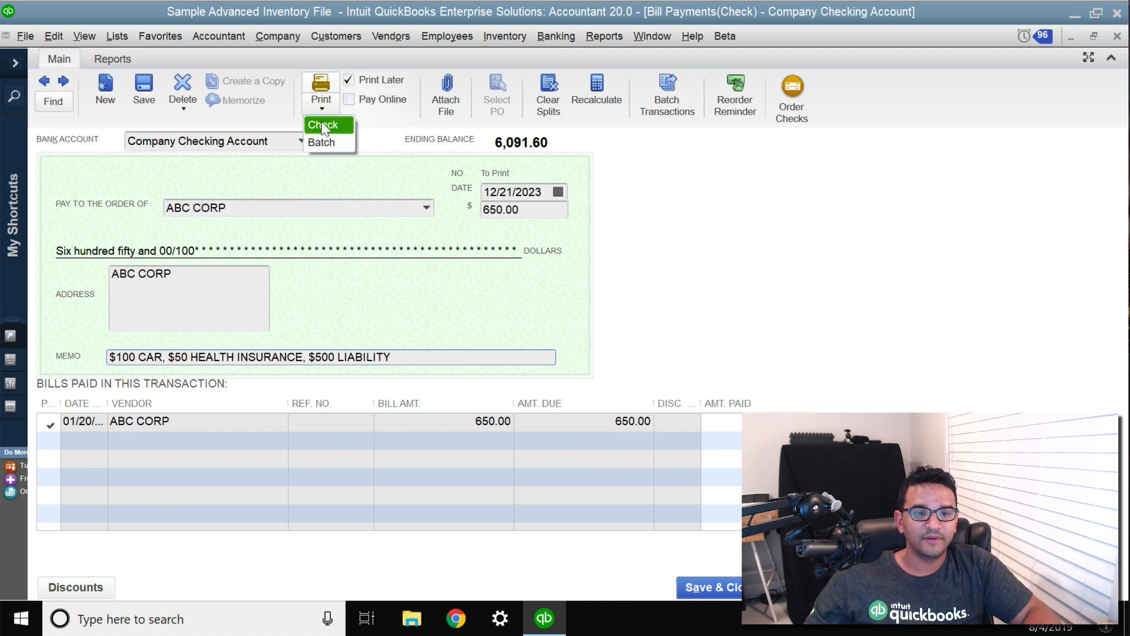
{"action": "left_click", "coordinate": [323, 124]}
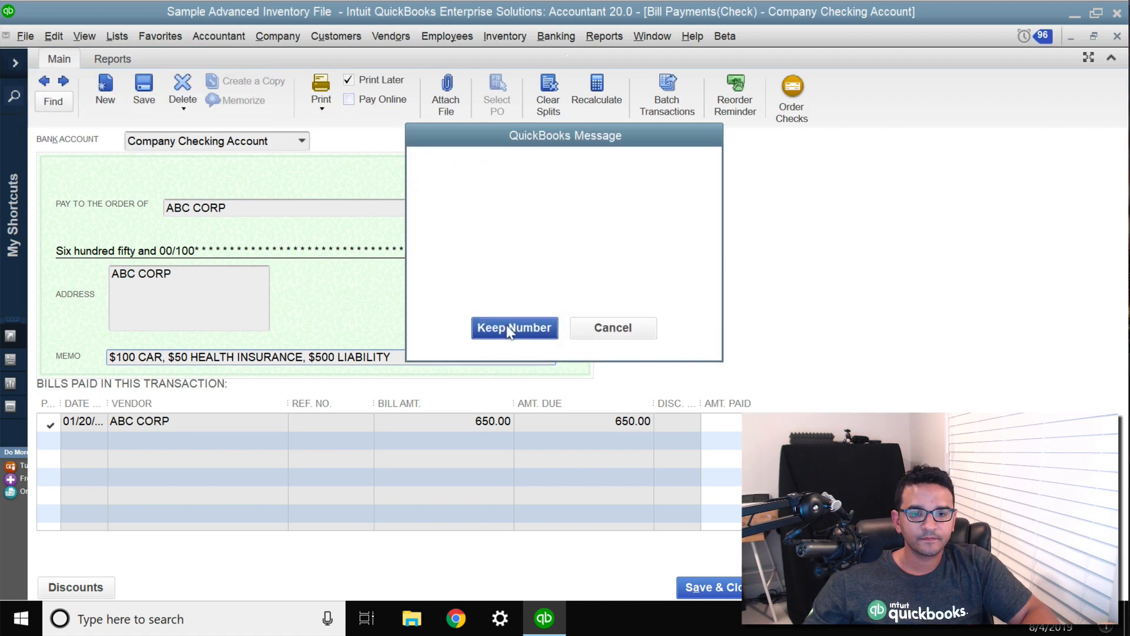
{"action": "left_click", "coordinate": [515, 327]}
{"action": "type", "text": "check"}
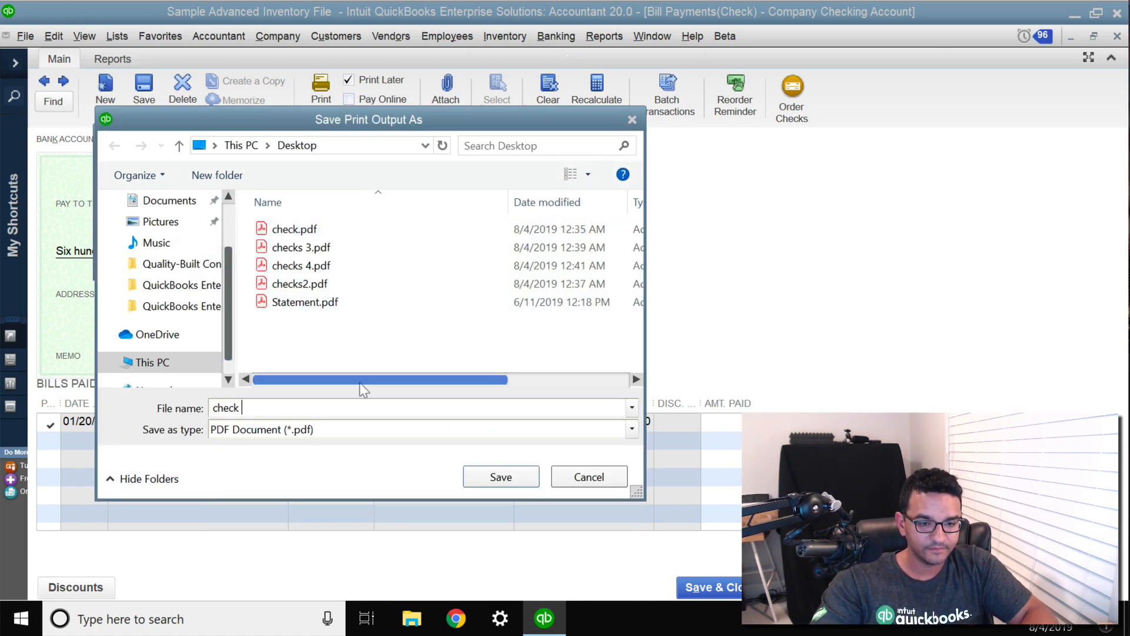
{"action": "left_click", "coordinate": [500, 477]}
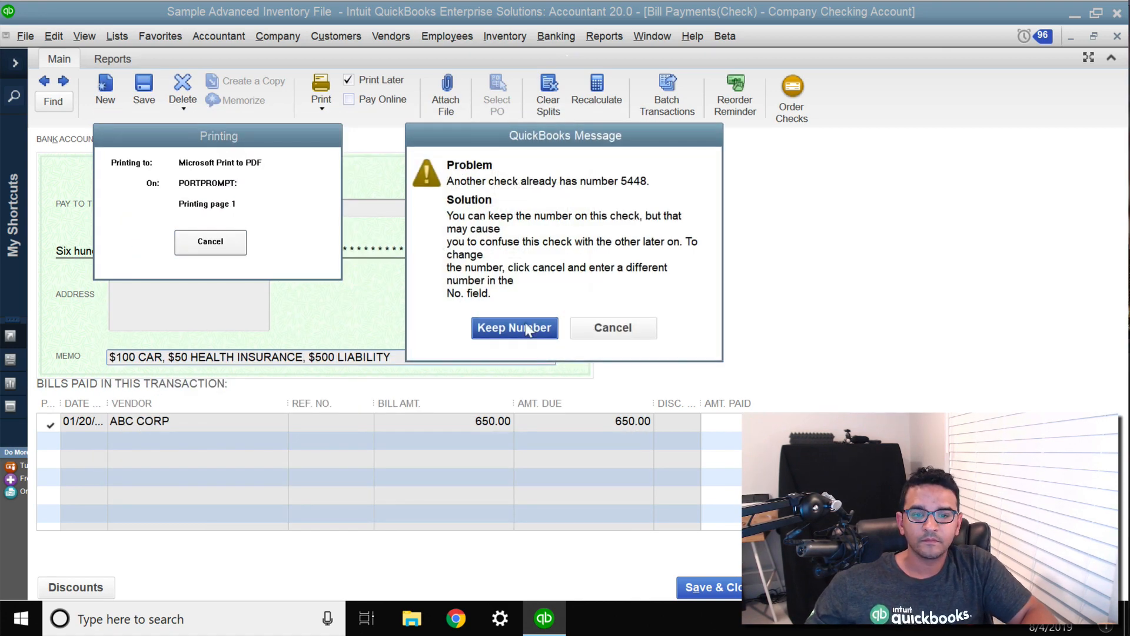
{"action": "left_click", "coordinate": [515, 327]}
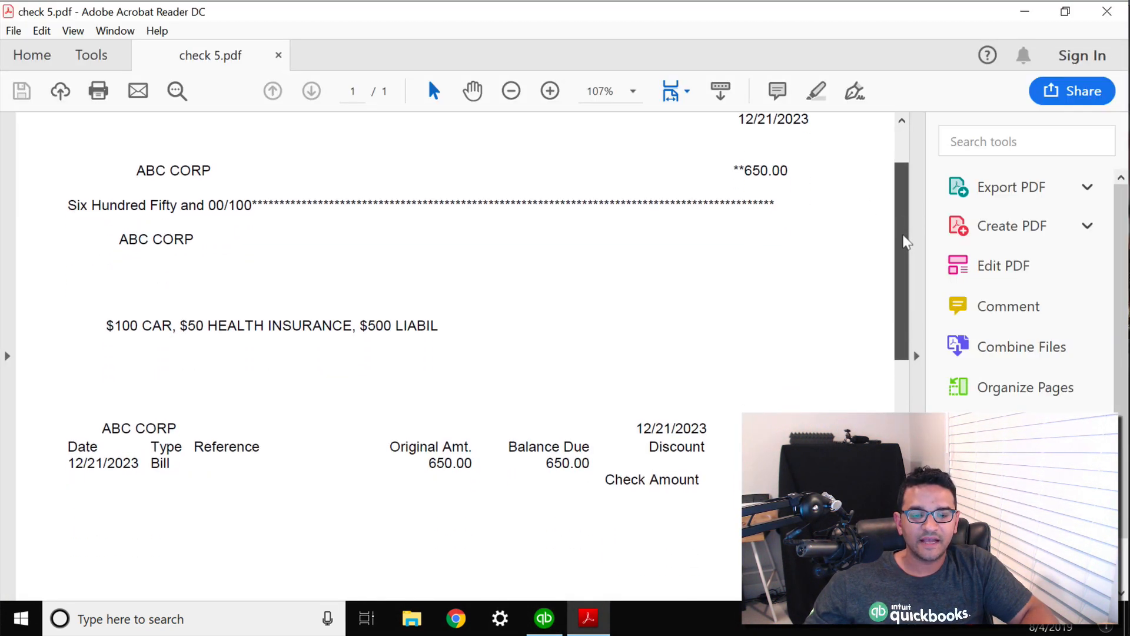
Scroll check 5.pdf to verify ABC CORP, 650.00 and the expense memo.
{"action": "scroll", "scroll_direction": "down", "scroll_amount": 3}
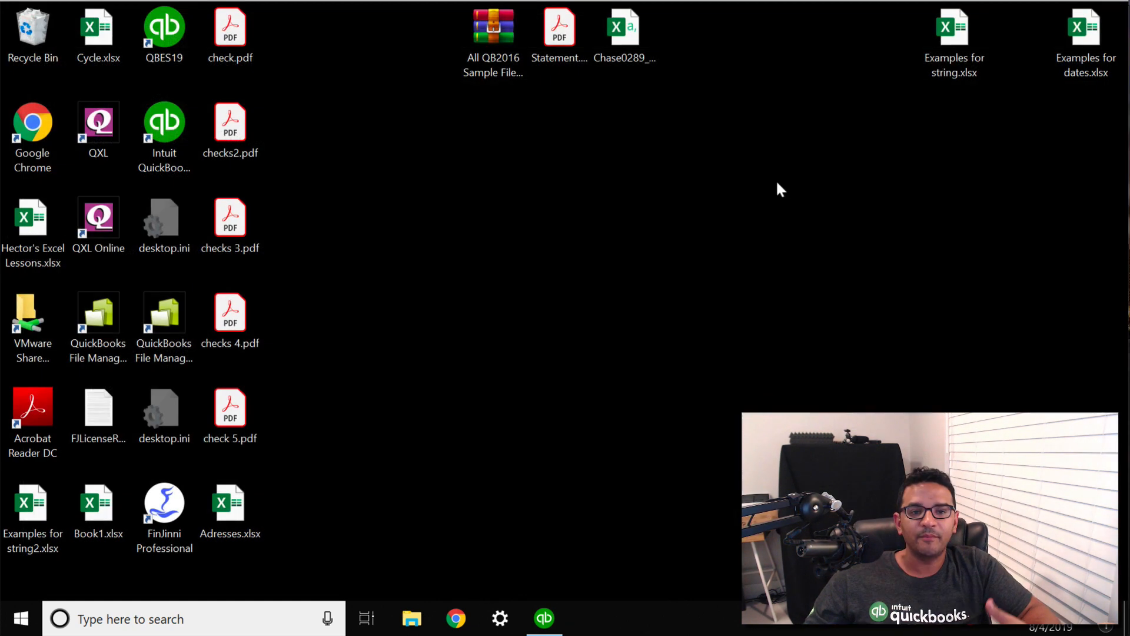
Return to QuickBooks and show a zoomed-in print preview of the paid ABC CORP bill.
{"action": "left_click", "coordinate": [544, 618]}
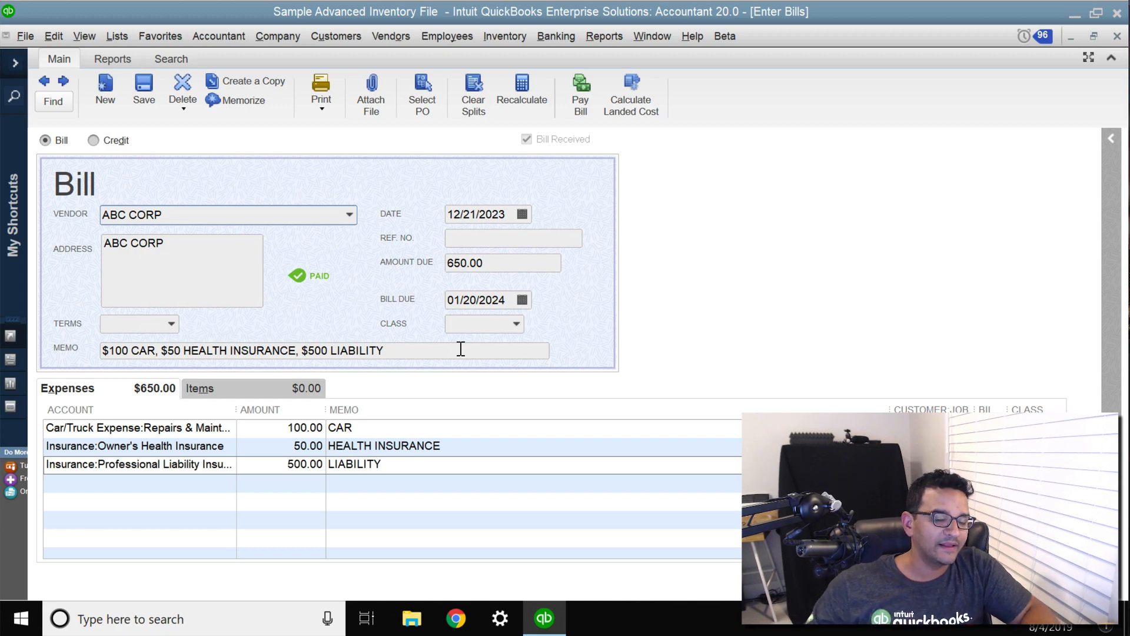
{"action": "mouse_move", "coordinate": [321, 86]}
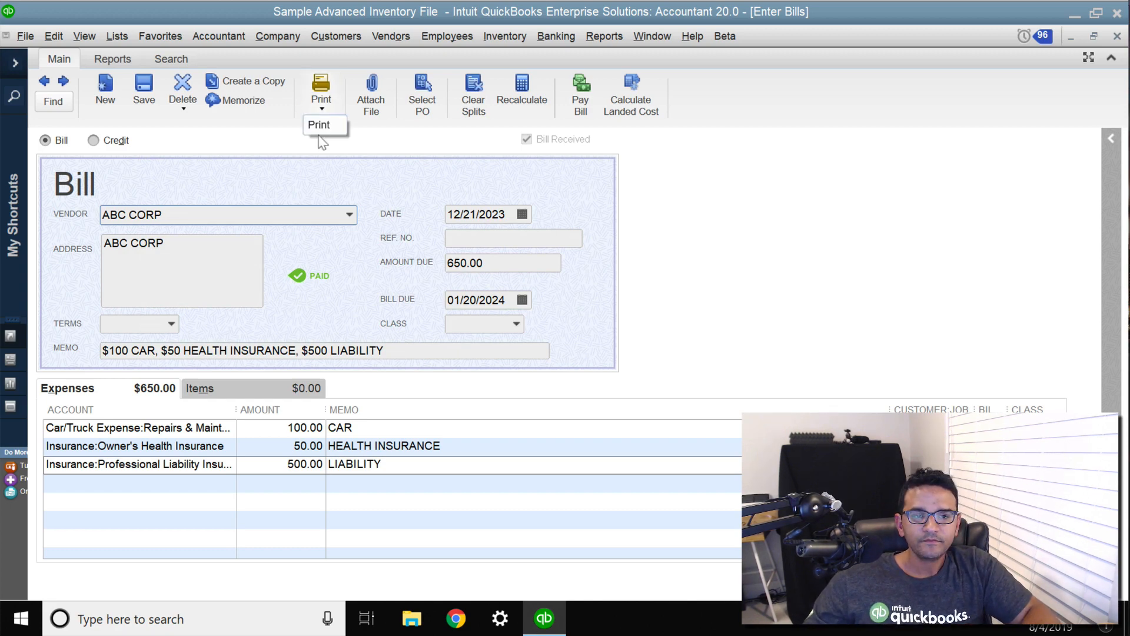
{"action": "left_click", "coordinate": [320, 91]}
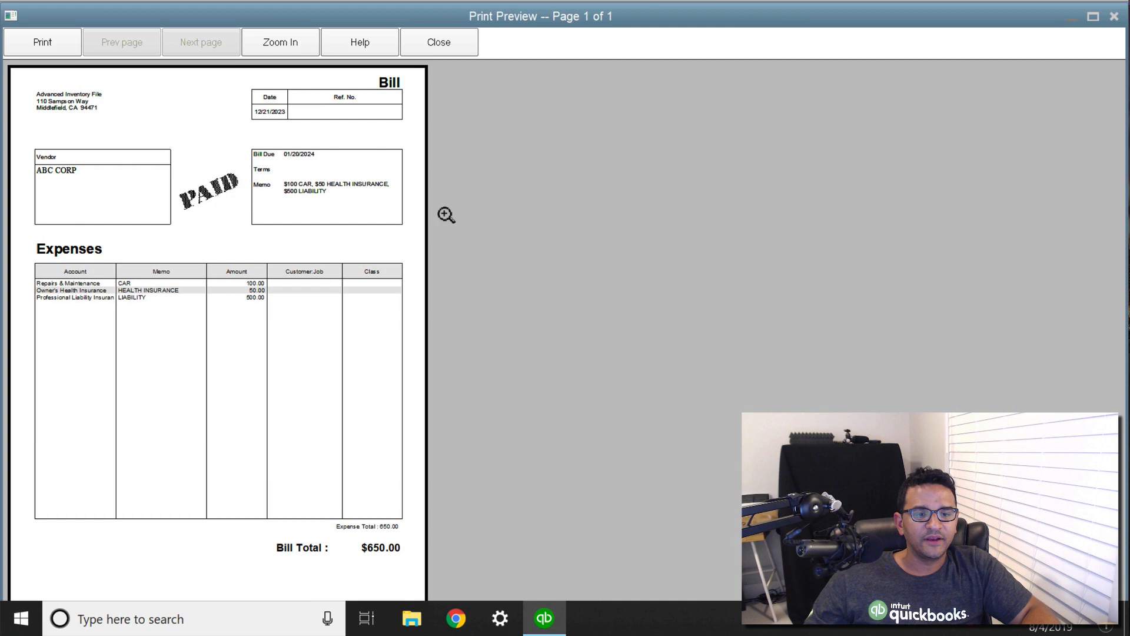
{"action": "left_click", "coordinate": [281, 42]}
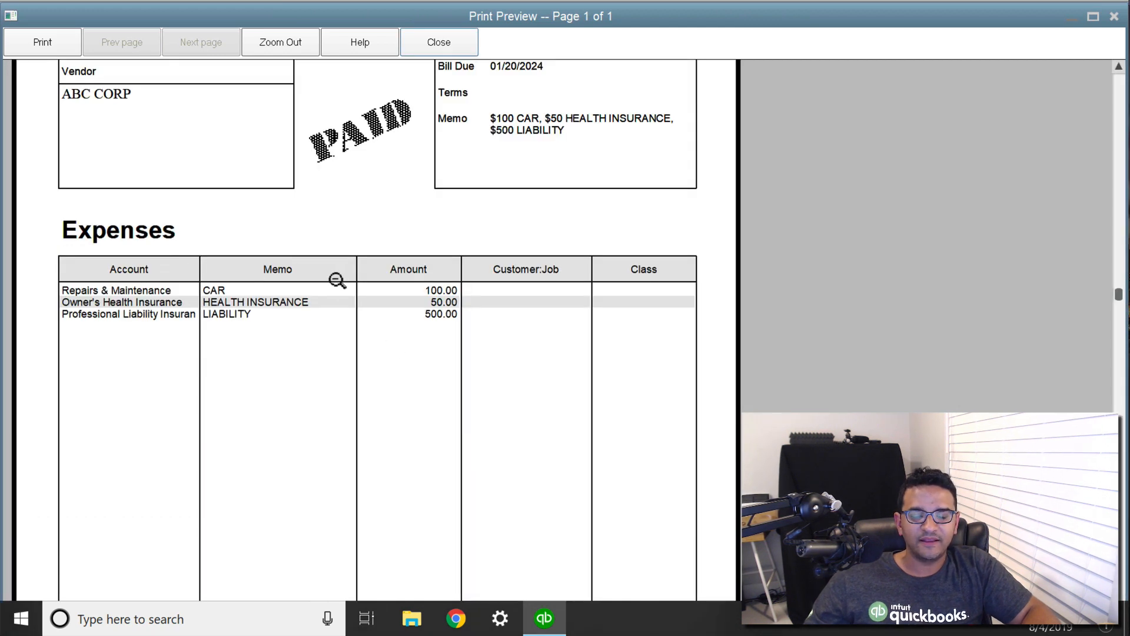